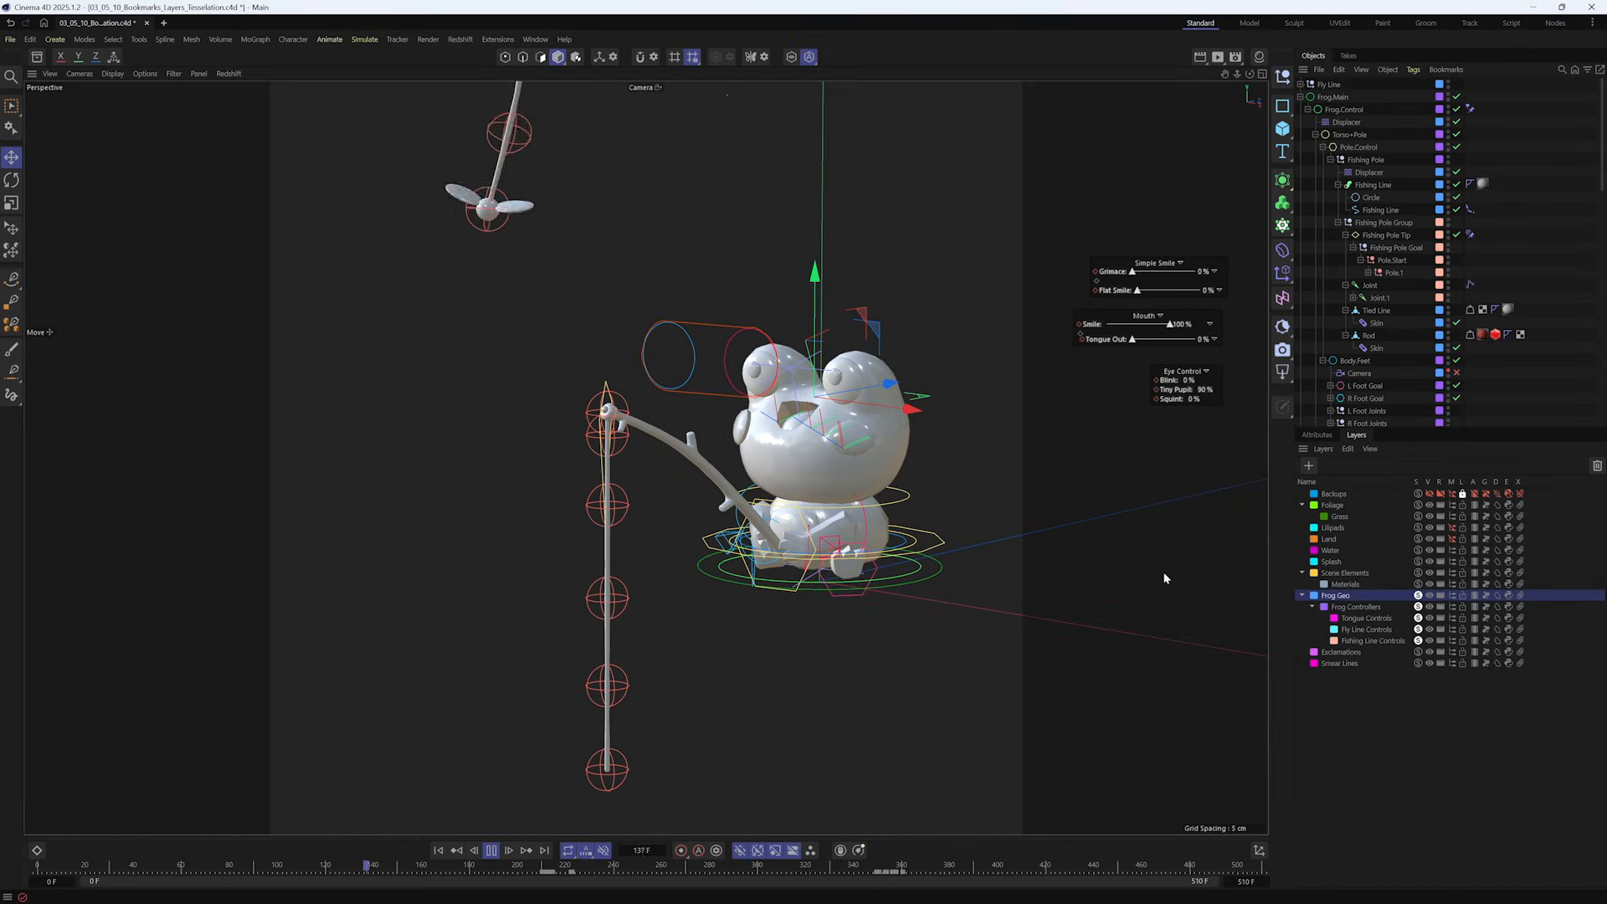
Step: Play the frog animation with the Frog Geo layer soloed in the viewport
{"action": "left_click", "coordinate": [564, 863]}
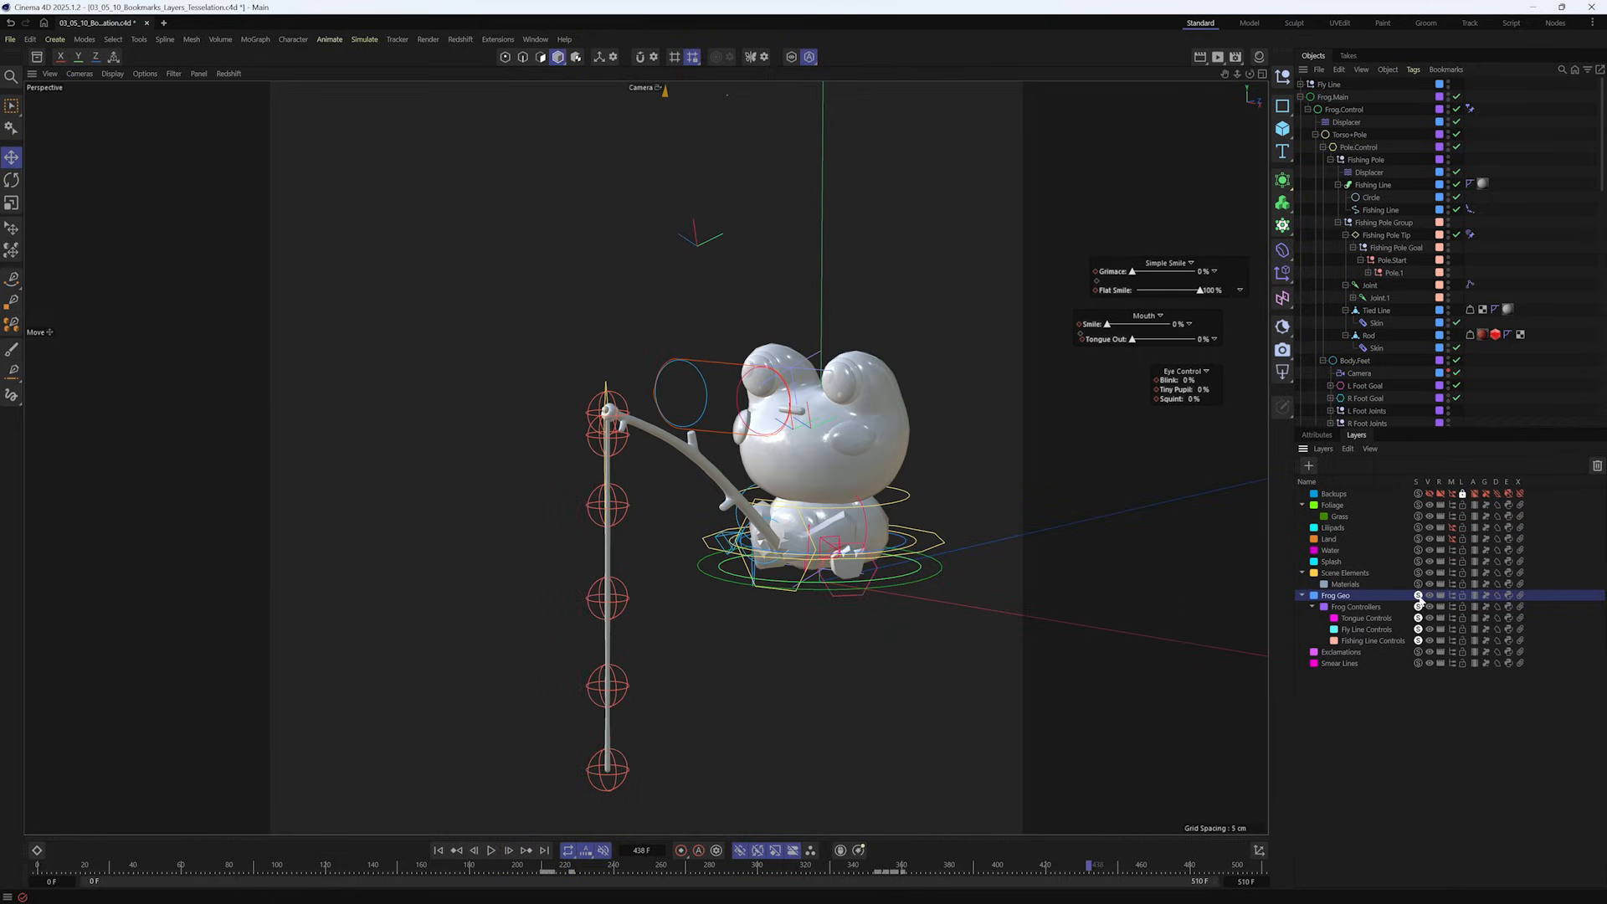
Step: Turn off Solo on the Frog Geo layer so the pond scene shows during playback
{"action": "left_click", "coordinate": [491, 850]}
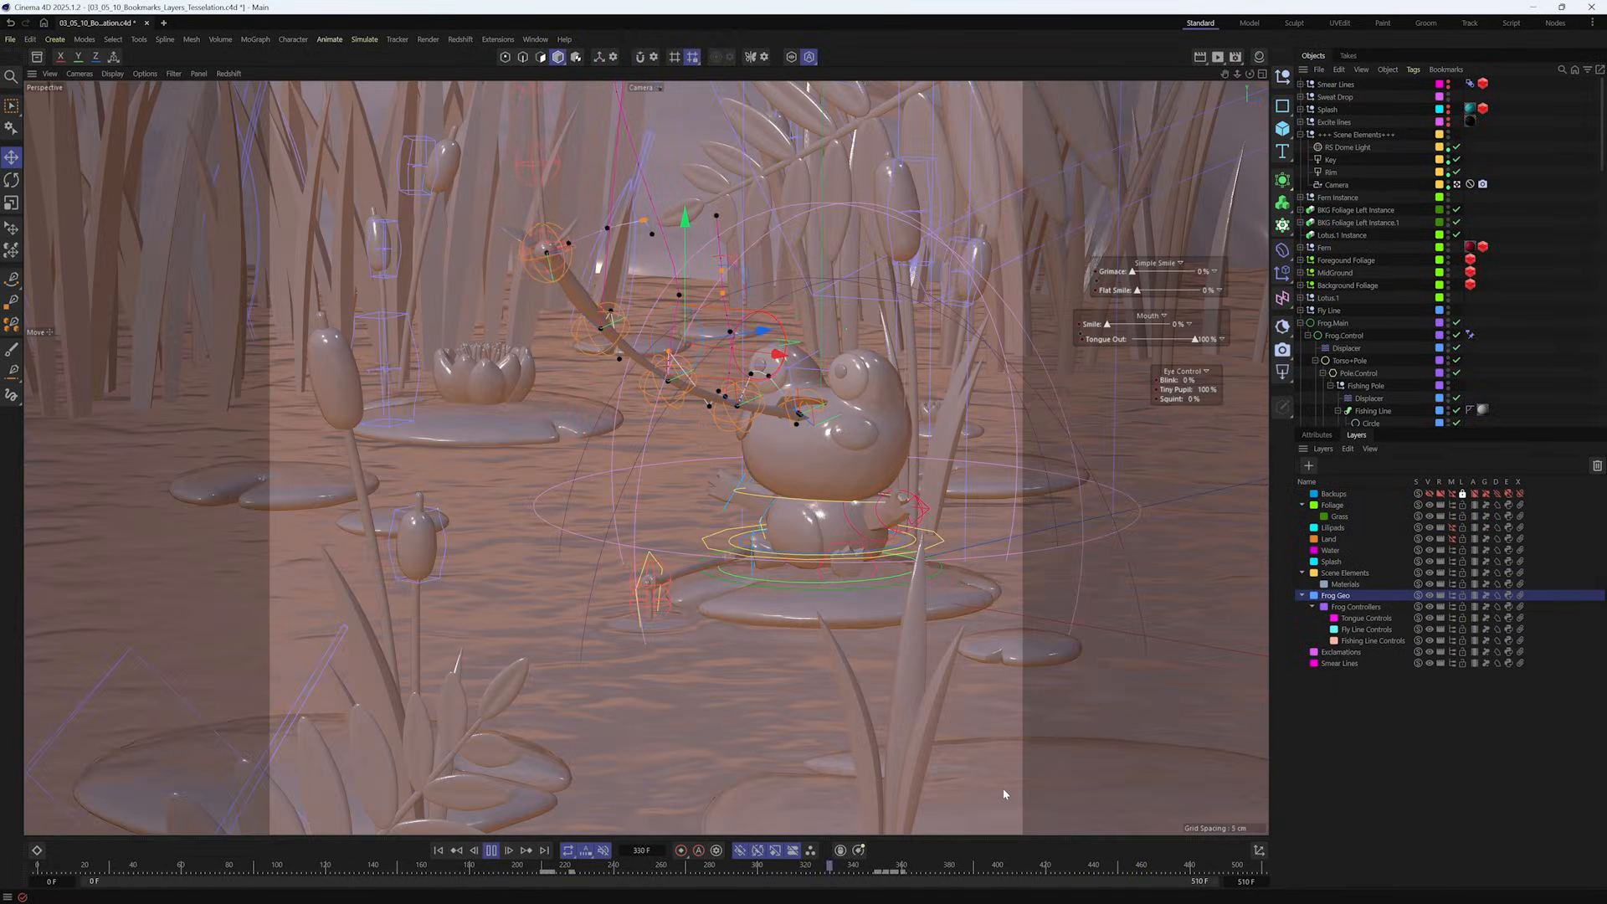
{"action": "left_click", "coordinate": [492, 850]}
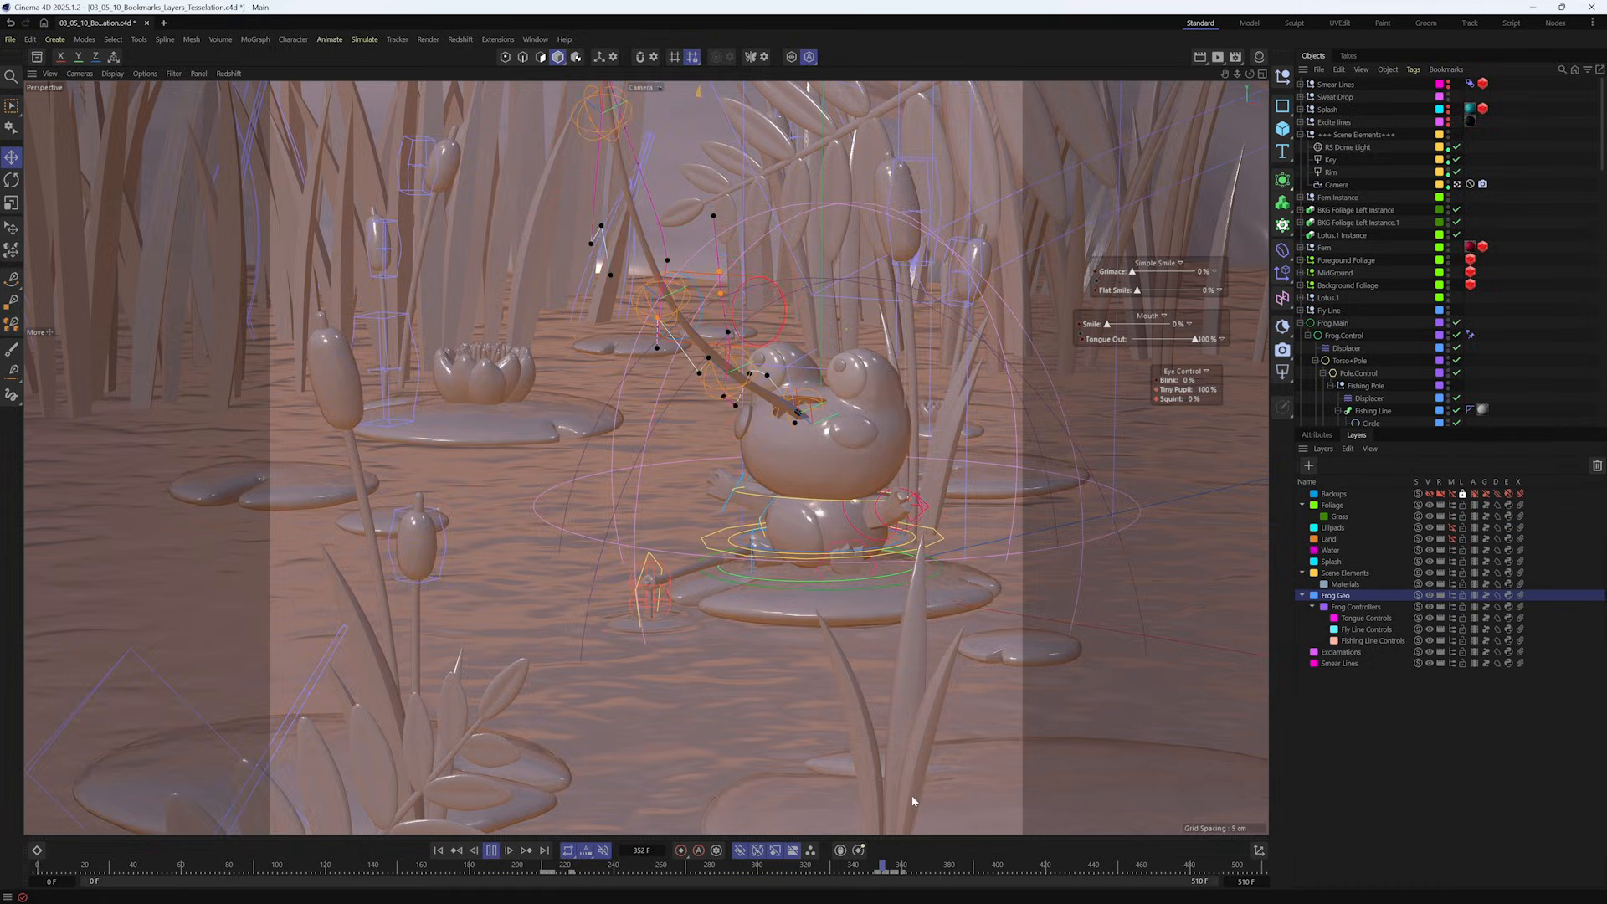